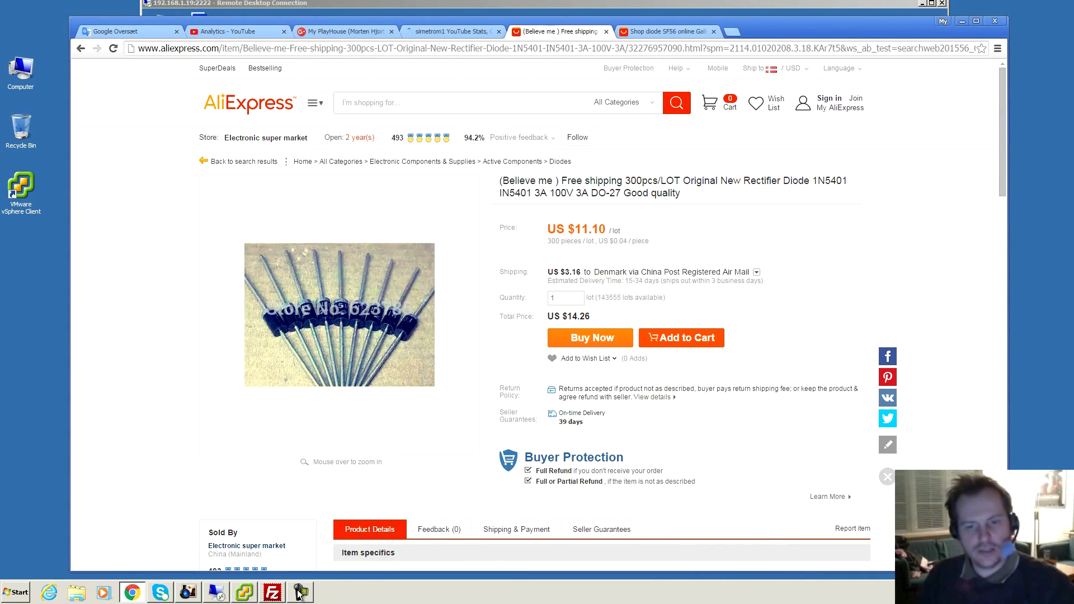
mouse_move(355, 590)
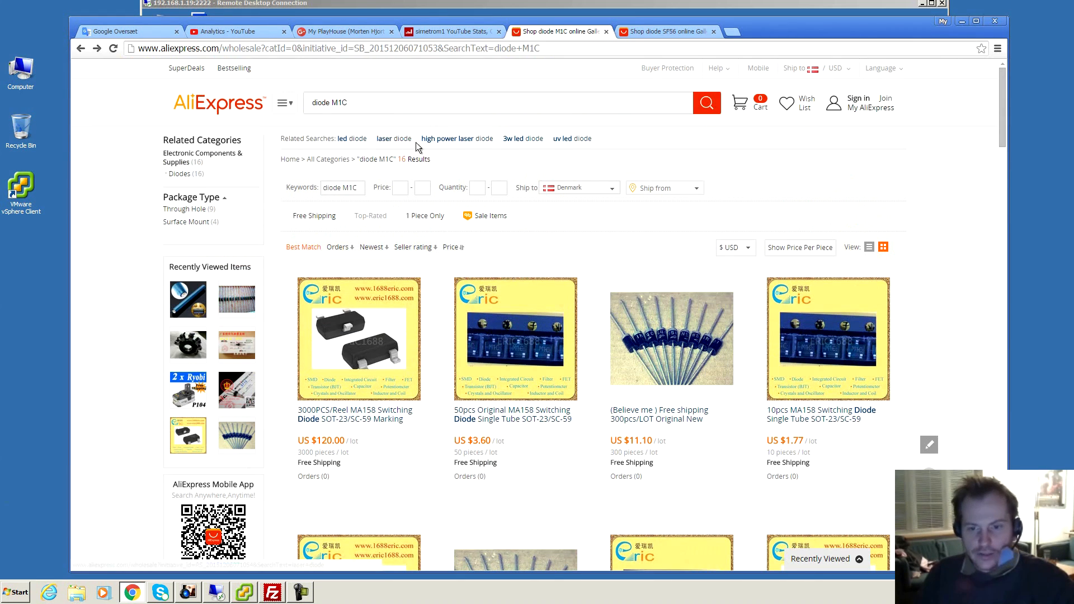
Step: Check the listing's title model number and its Brand Name specification, M1C
scroll("down", 3)
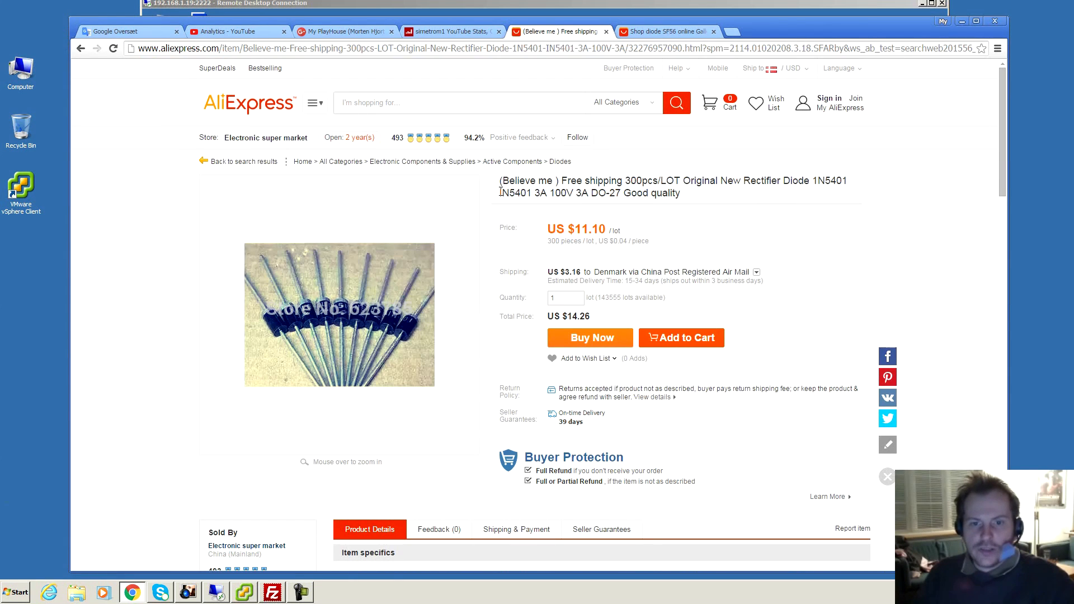
double_click(515, 192)
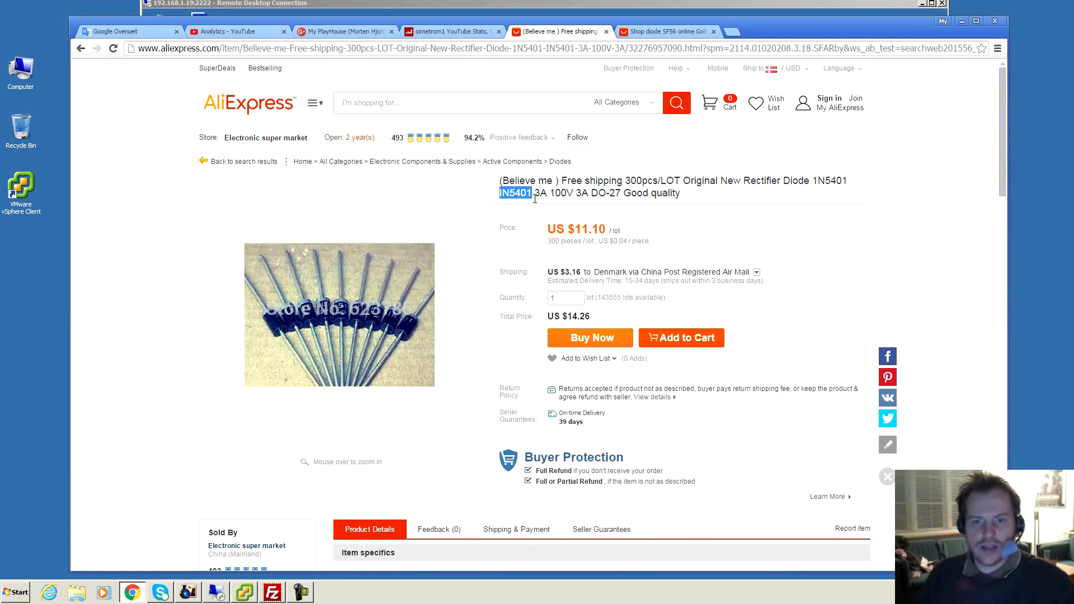
scroll("down", 3)
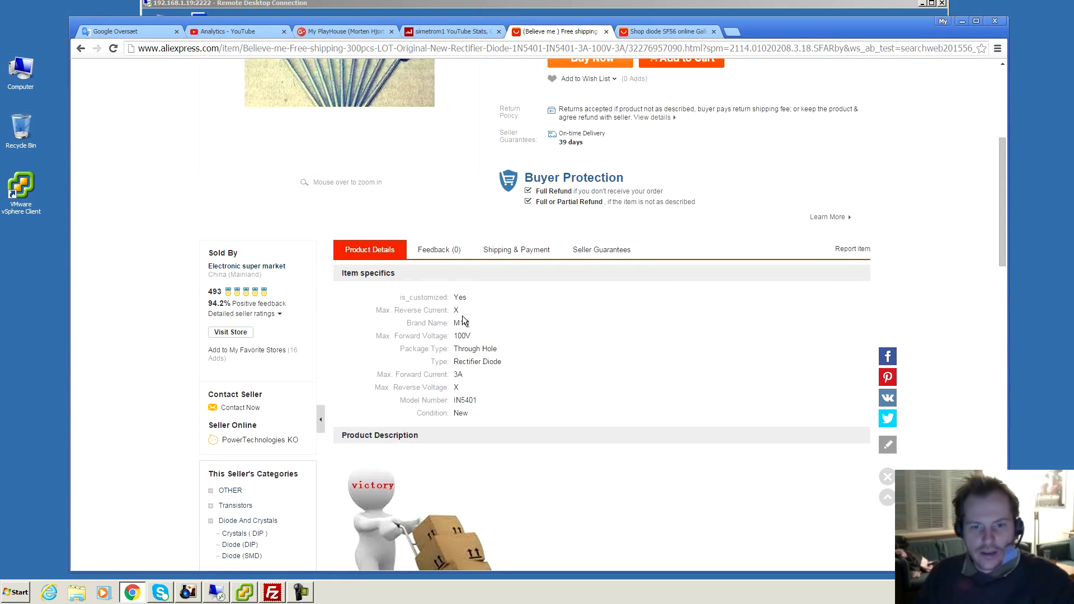
double_click(456, 323)
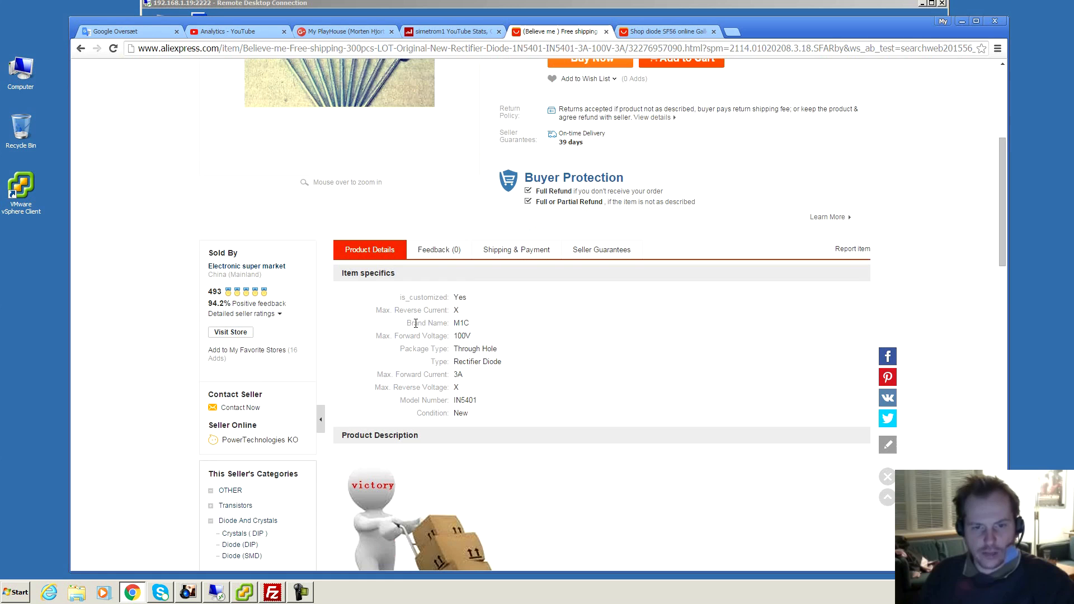
double_click(427, 323)
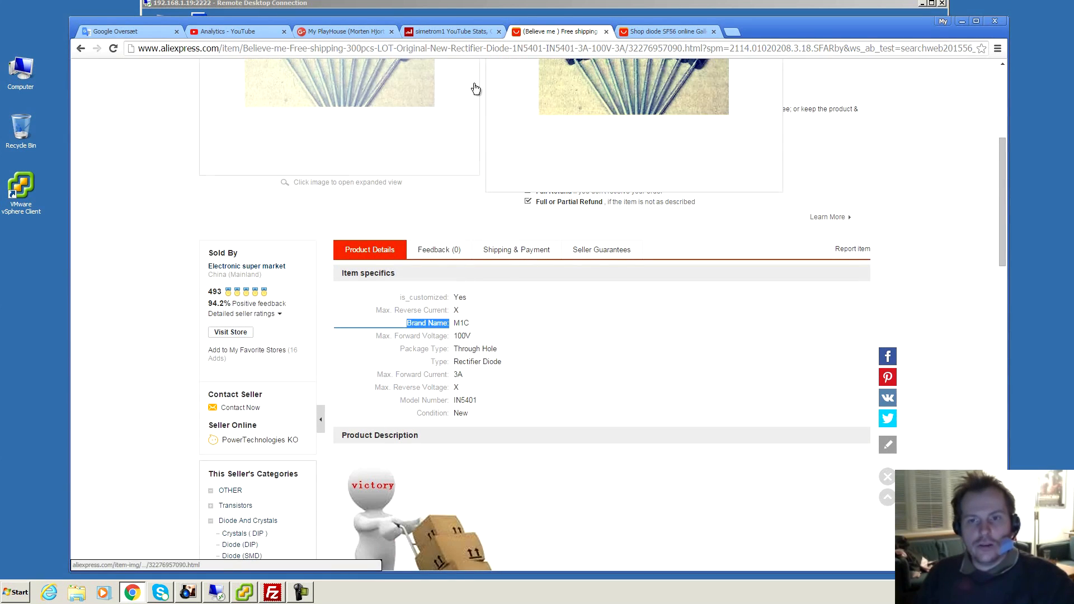
mouse_move(662, 31)
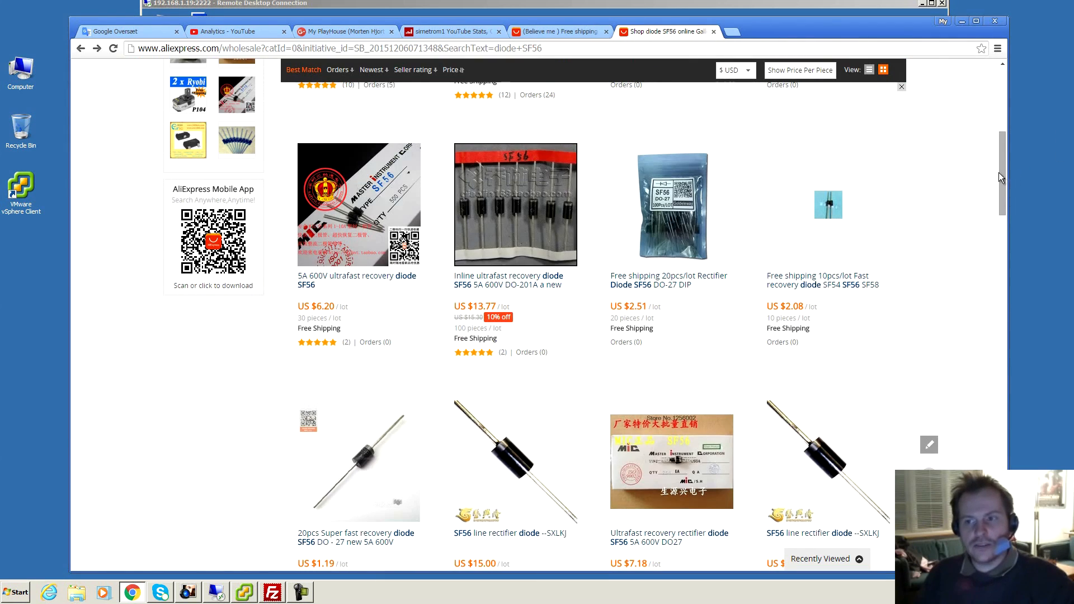
scroll("up", 3)
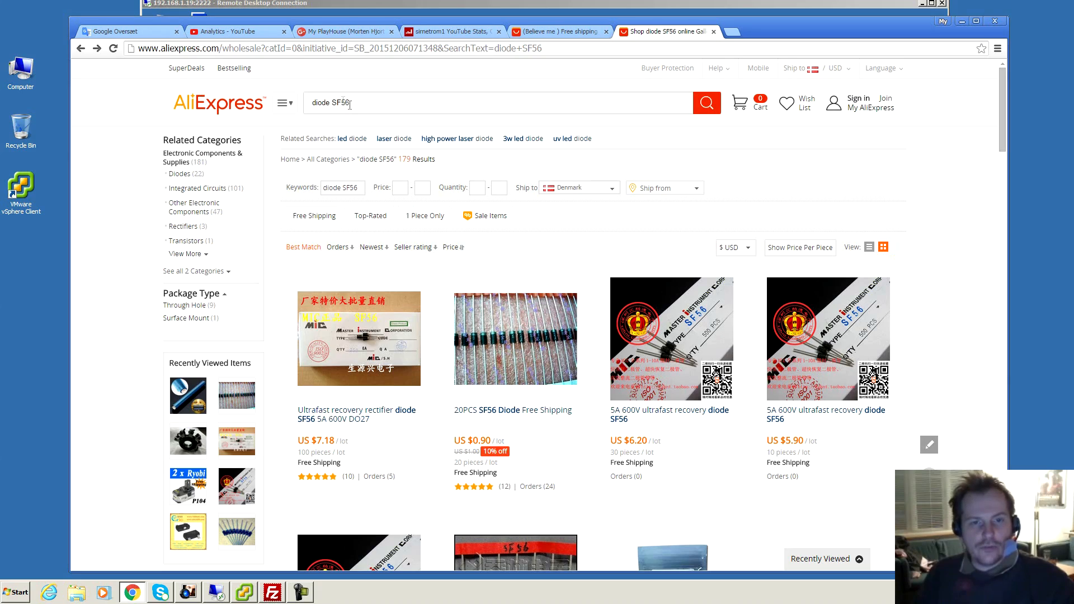
scroll("down", 3)
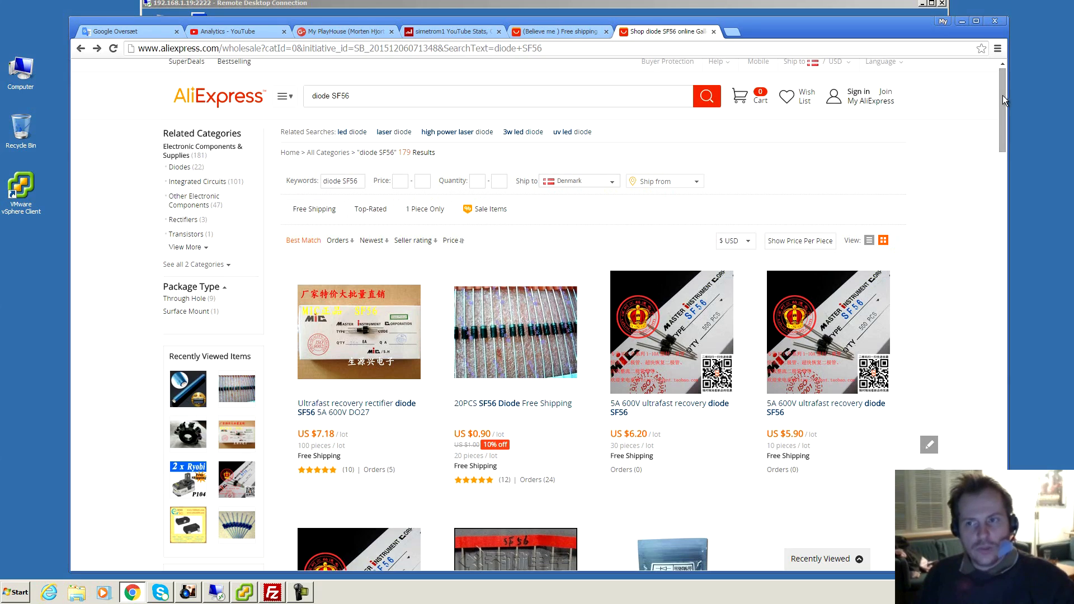
scroll("down", 3)
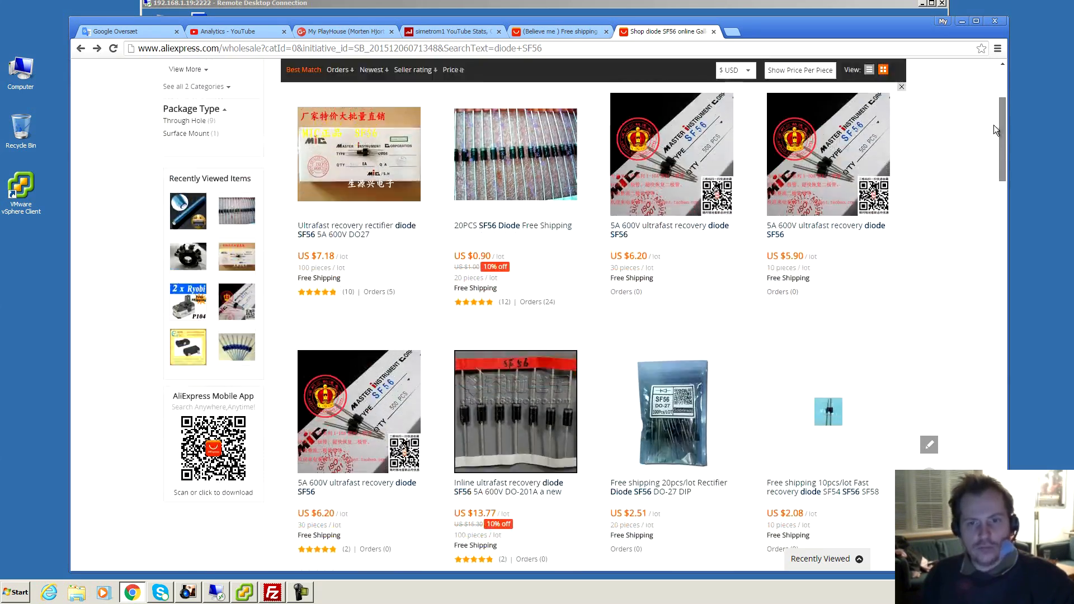
scroll("down", 3)
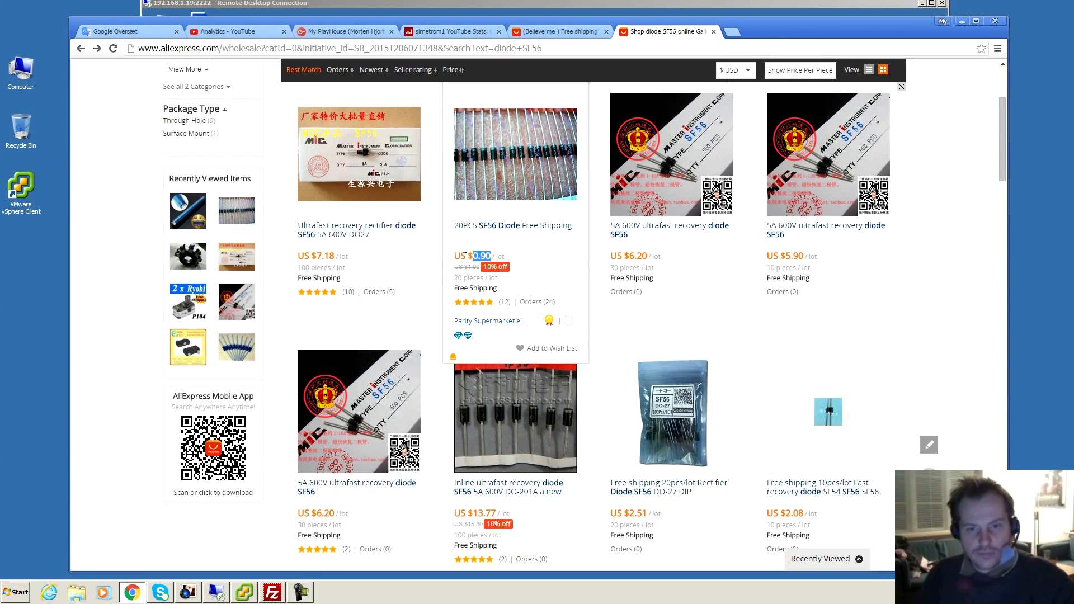
mouse_move(637, 544)
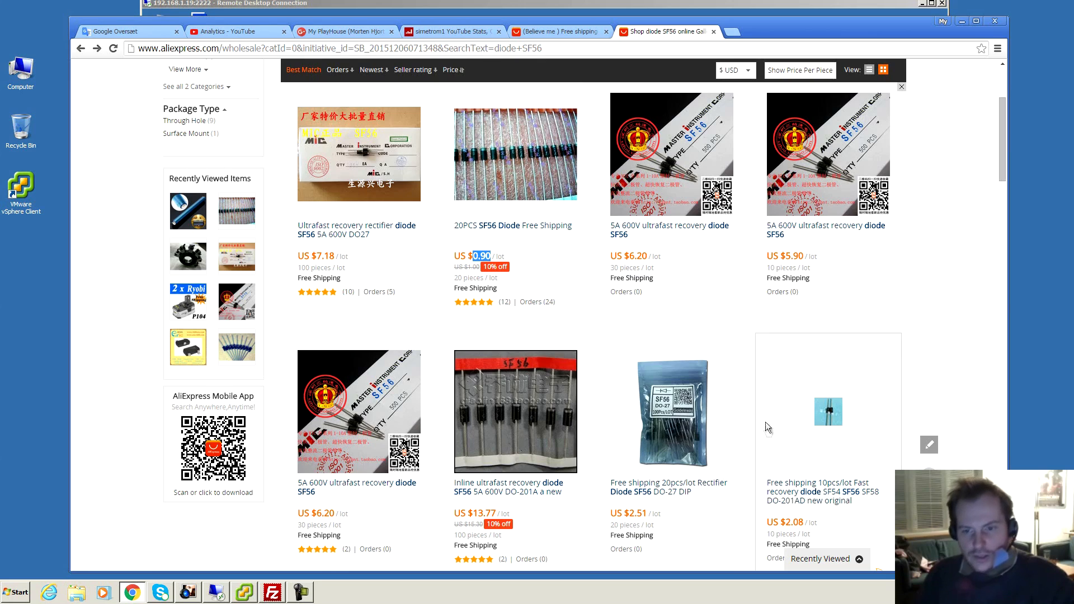
scroll("down", 3)
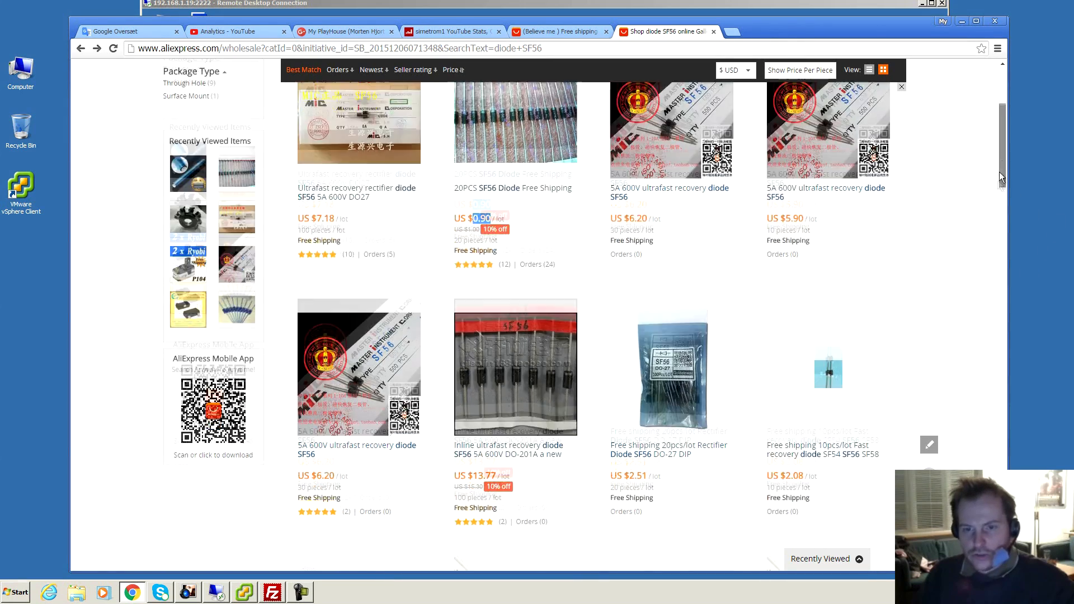
scroll("down", 3)
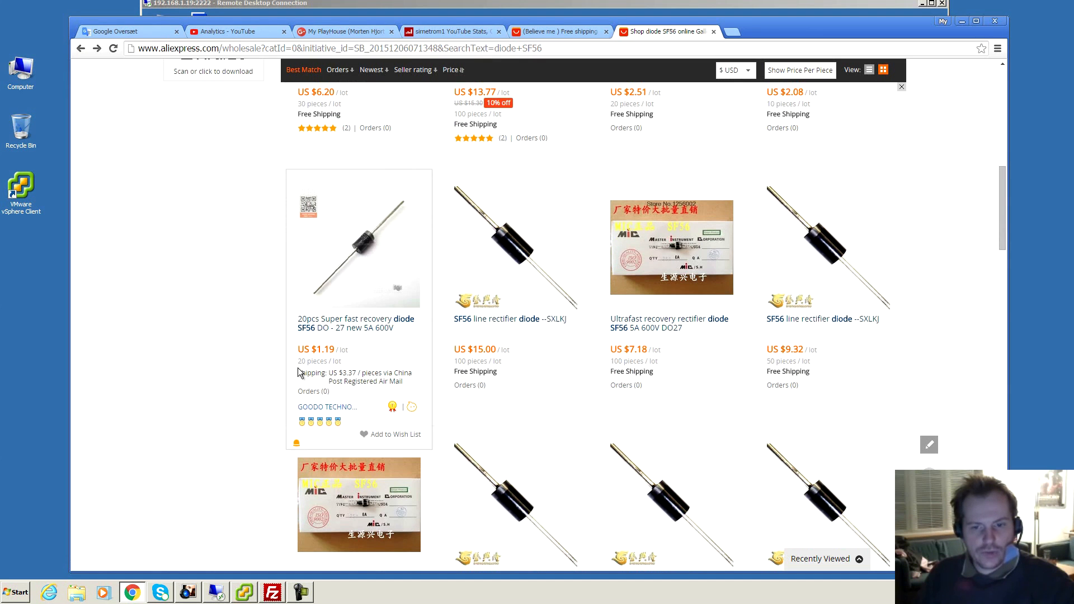
scroll("down", 3)
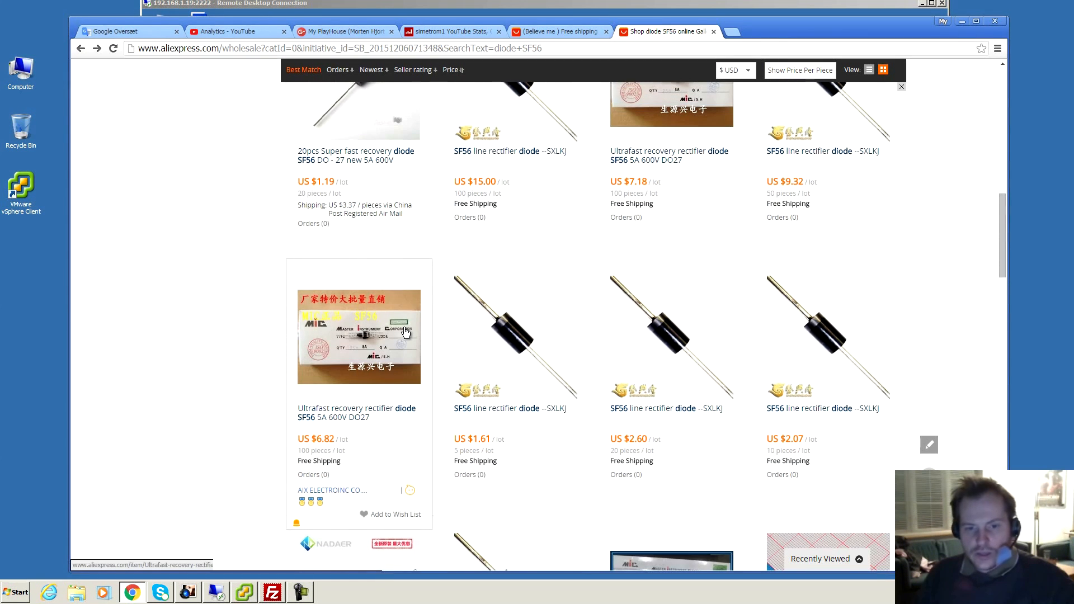
scroll("down", 3)
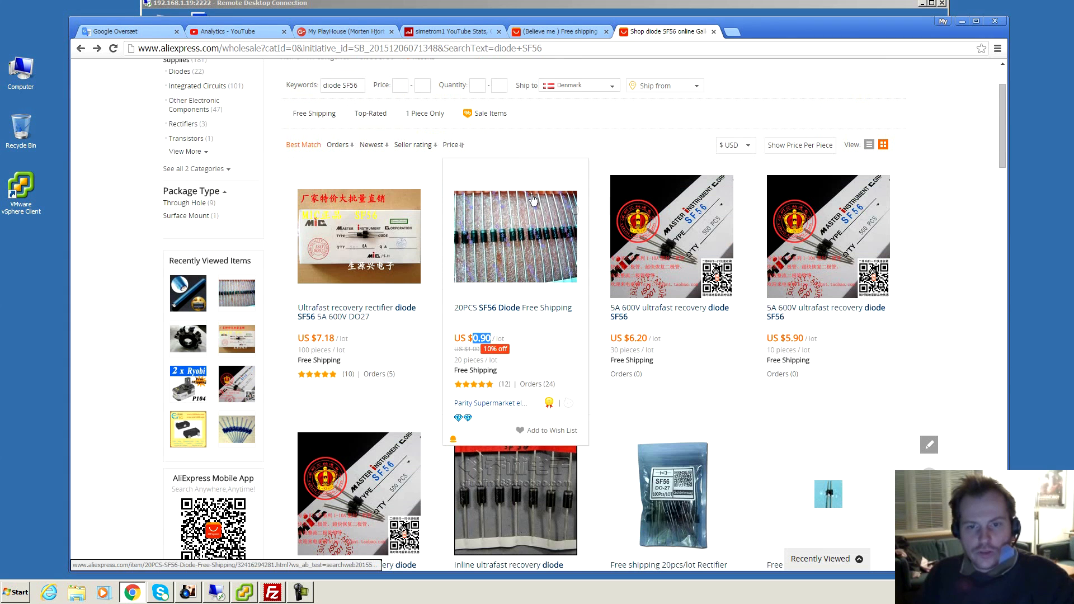
scroll("down", 3)
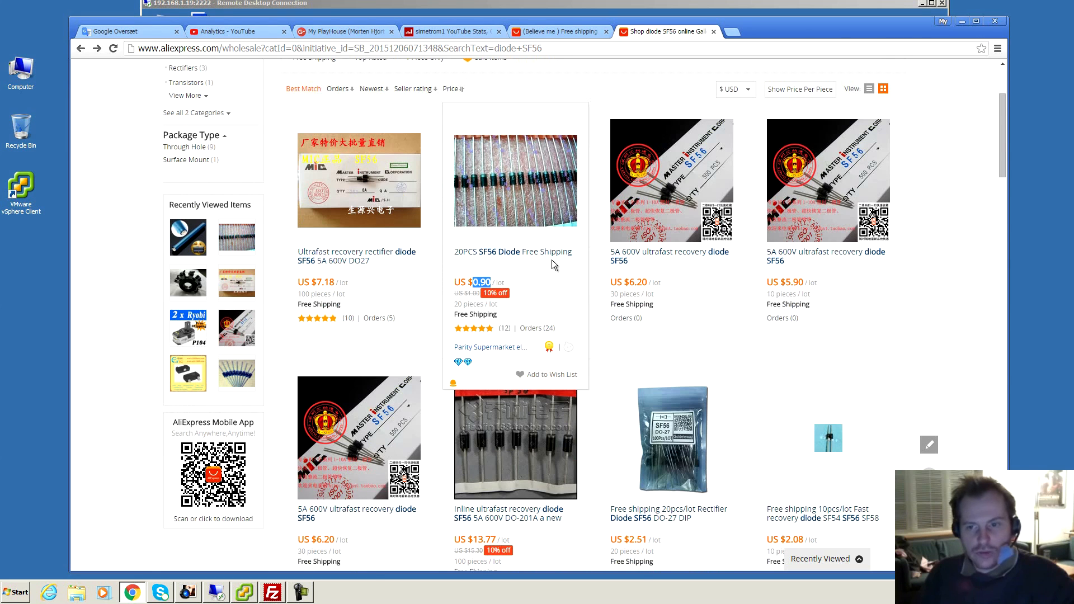
mouse_move(510, 190)
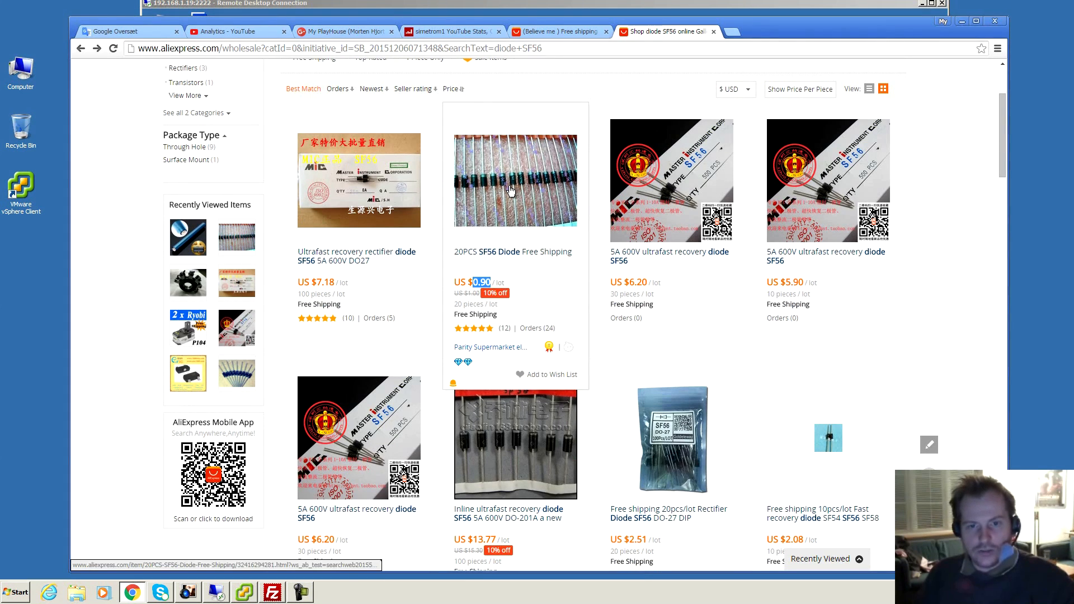
Step: Open the 20PCS SF56 Diode listing at US $0.90 and choose Buy Now
left_click(512, 179)
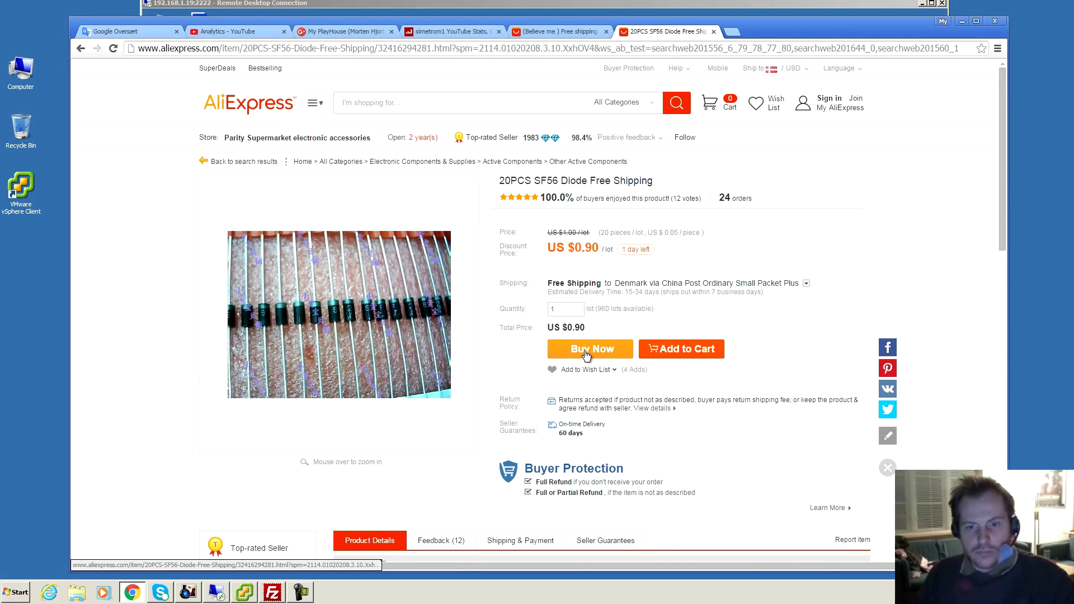
left_click(589, 348)
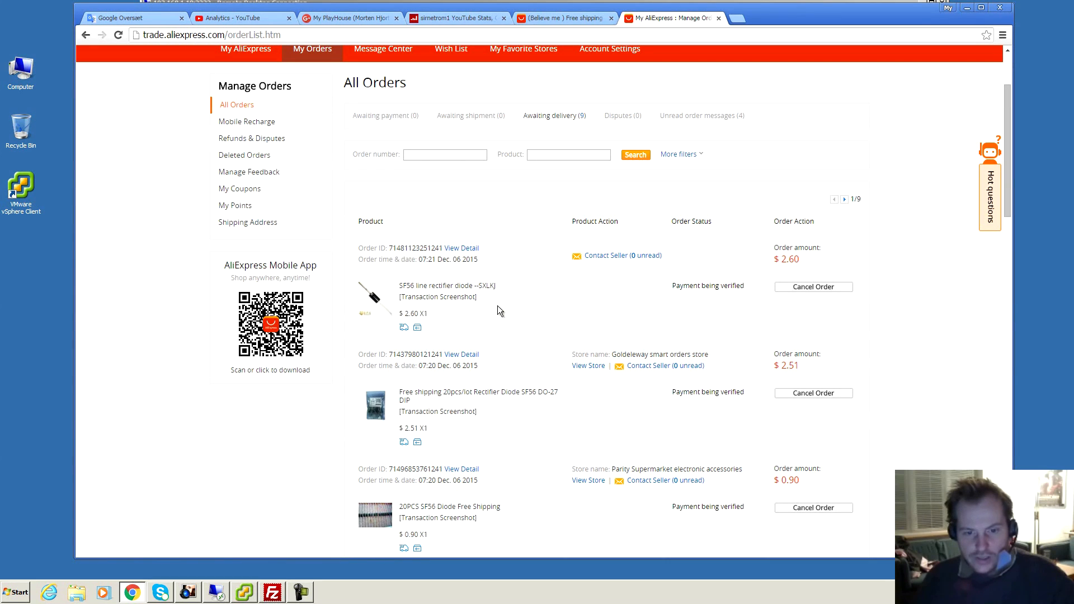
mouse_move(436, 366)
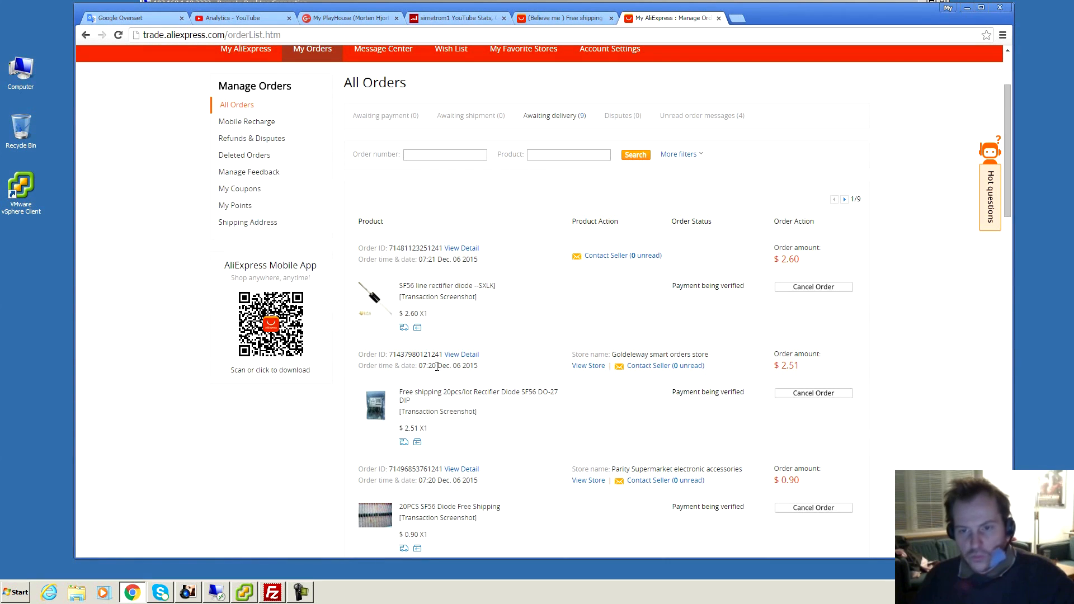
mouse_move(457, 335)
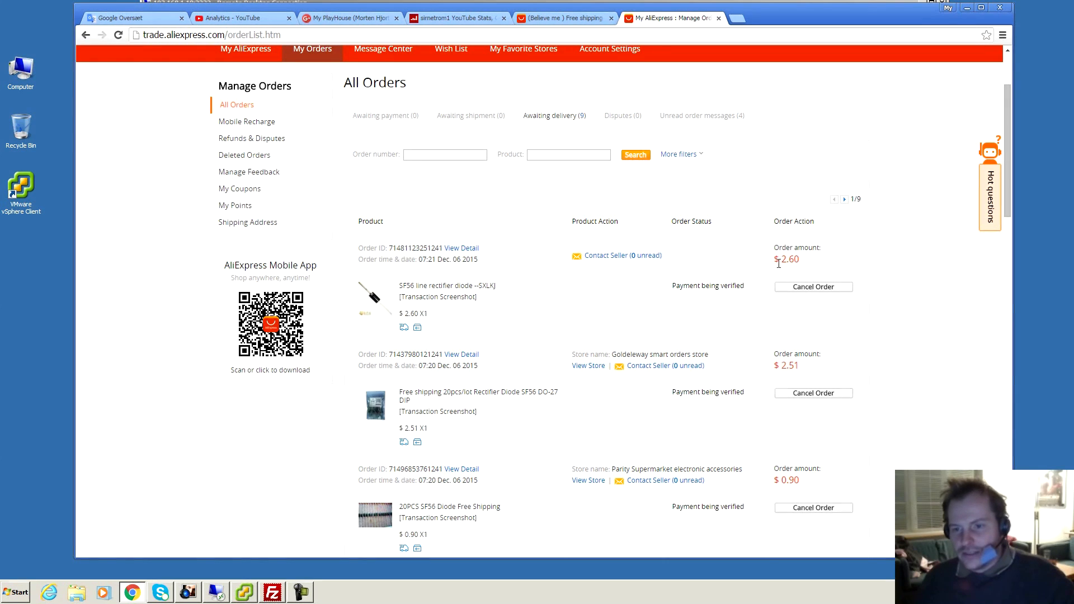
mouse_move(759, 413)
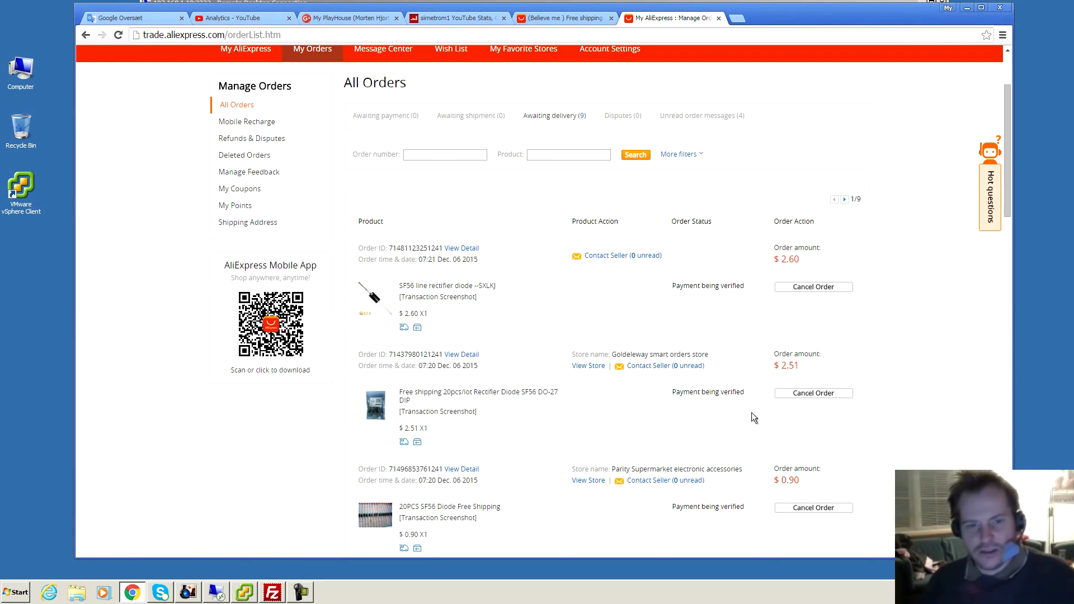
mouse_move(729, 391)
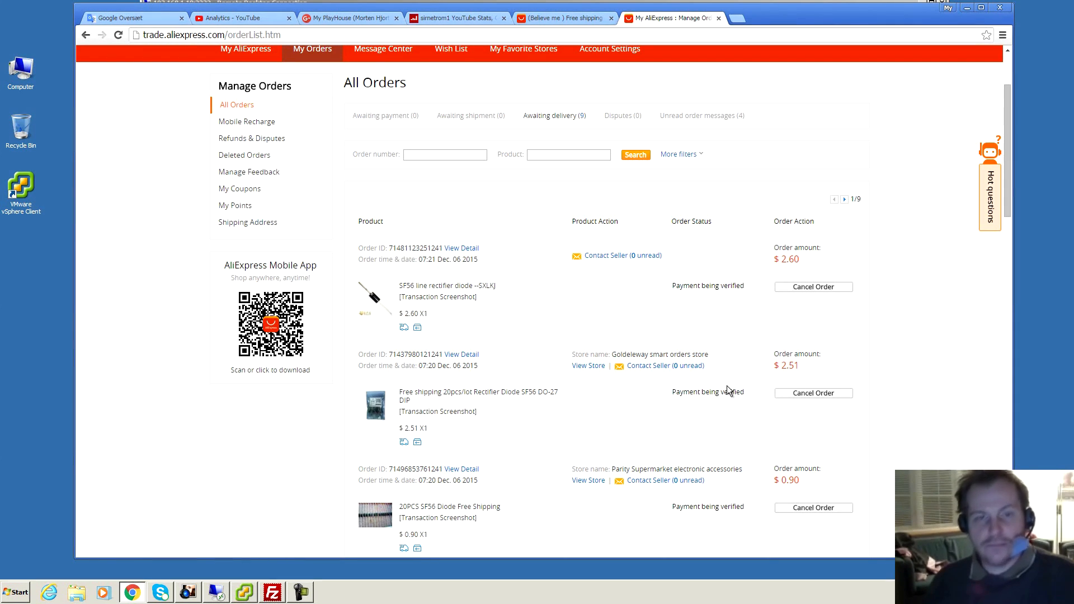